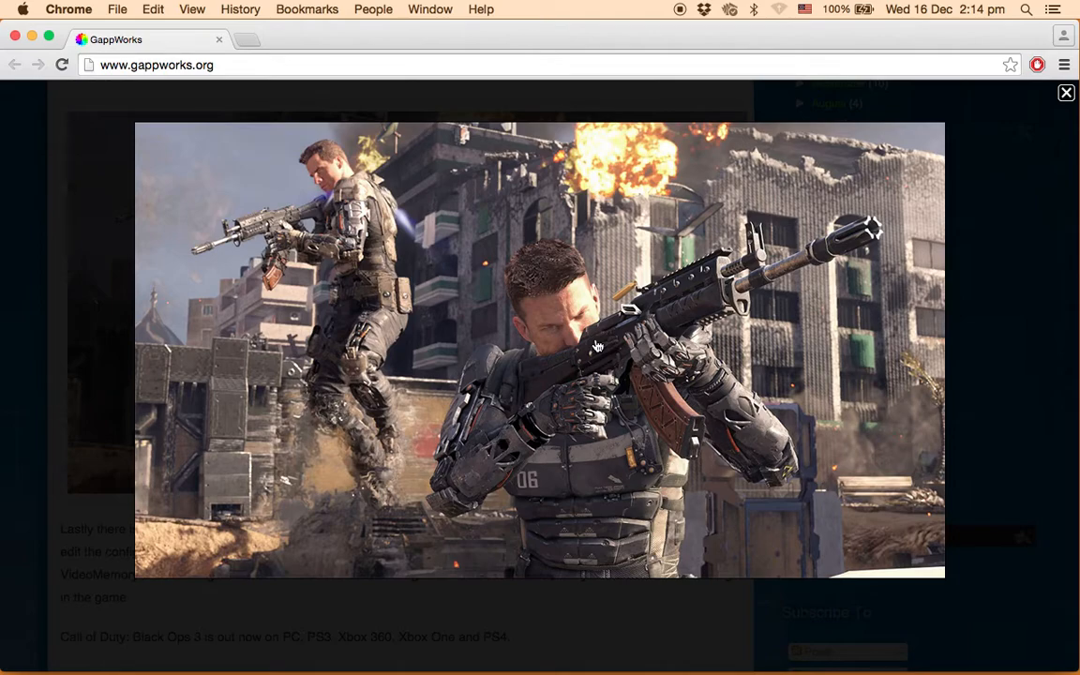
mouse_move(60, 319)
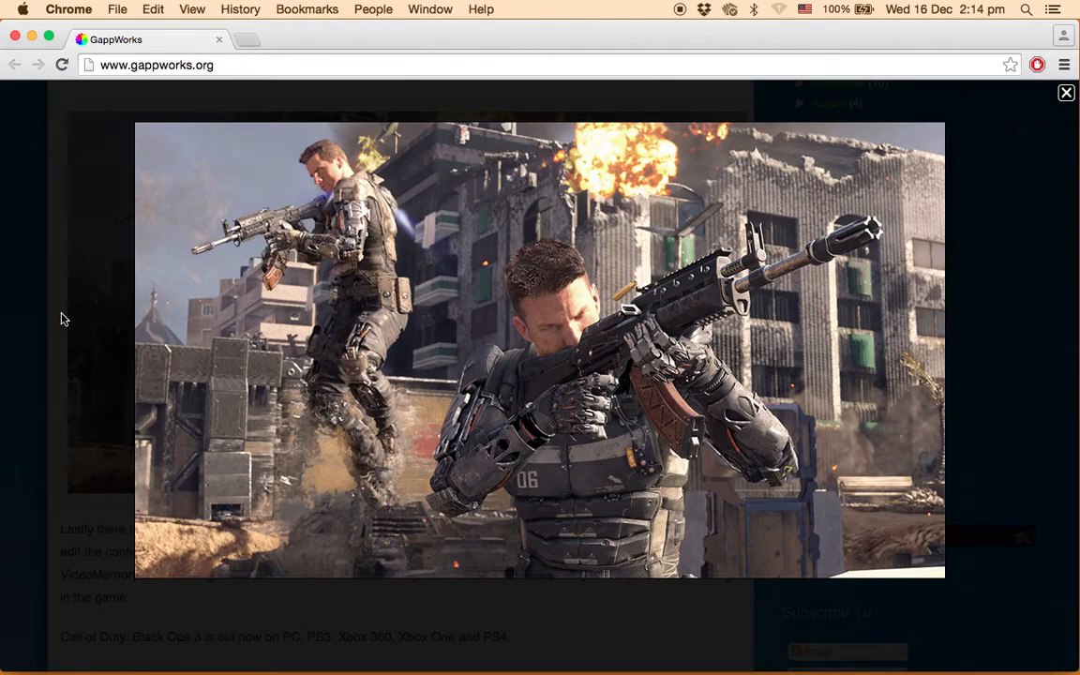
Step: Close the screenshot lightbox and scroll into the DSR and Windows 10 fix paragraphs
click(1065, 93)
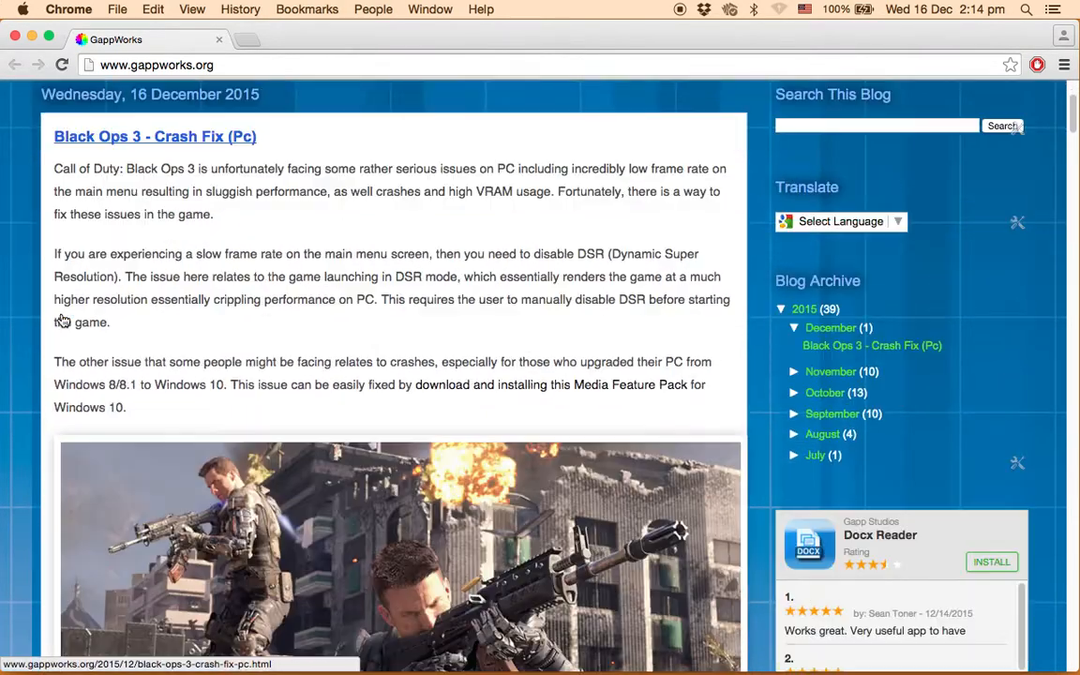
scroll(down, 3)
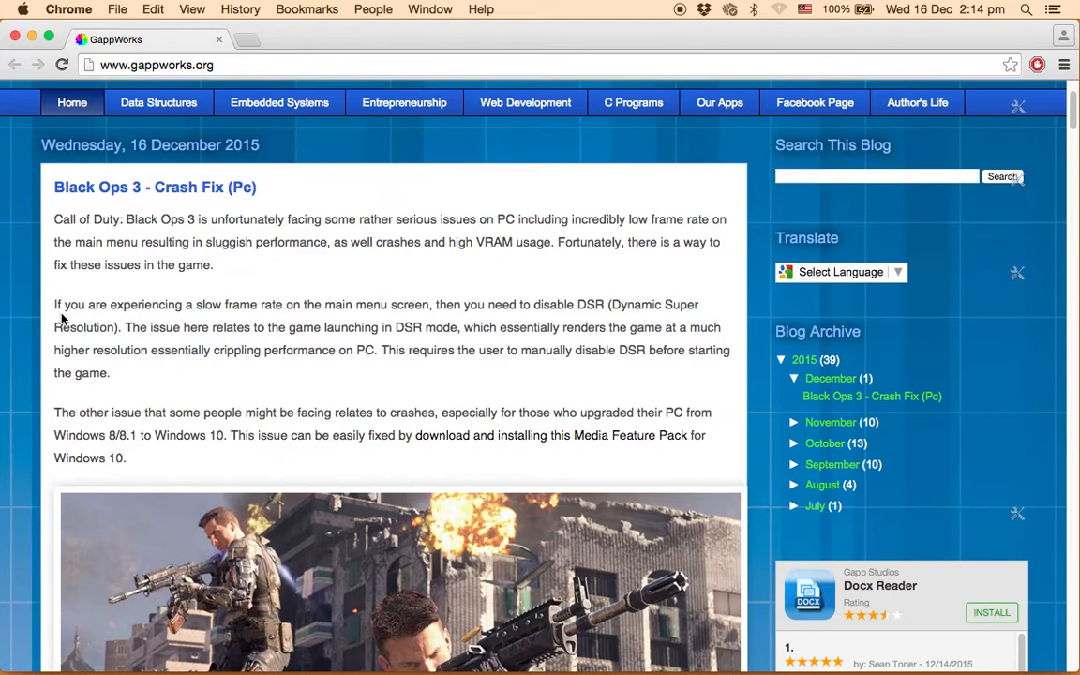
scroll(down, 3)
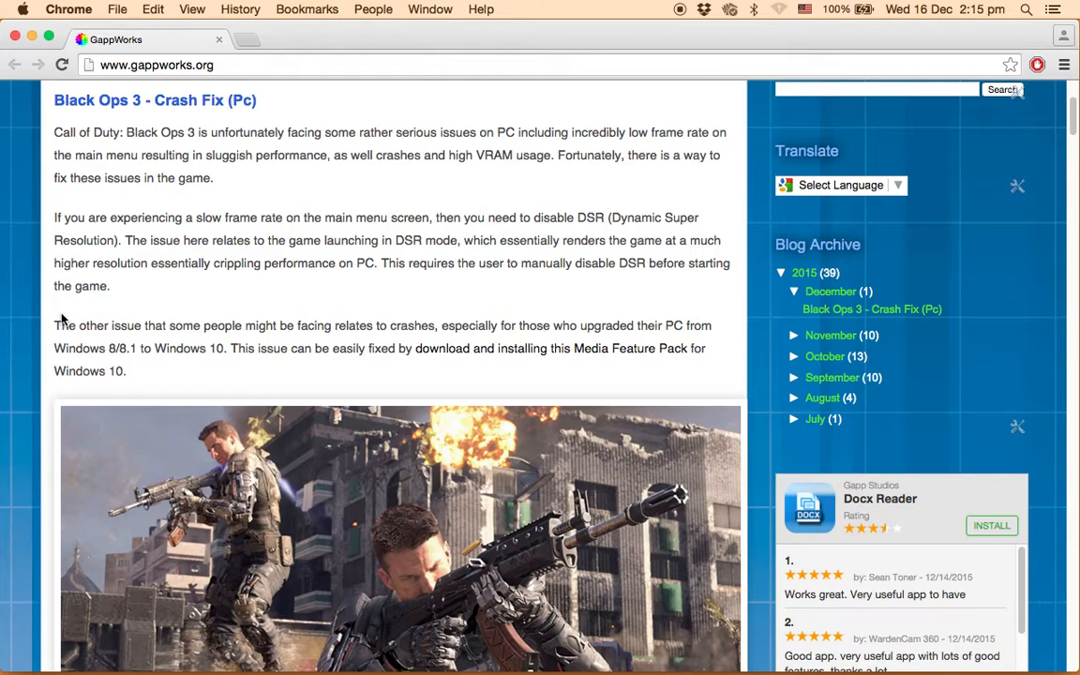
Step: Scroll to the VRAM fix, the Steam>...>players>config path and the copy-and-paste settings
scroll(down, 3)
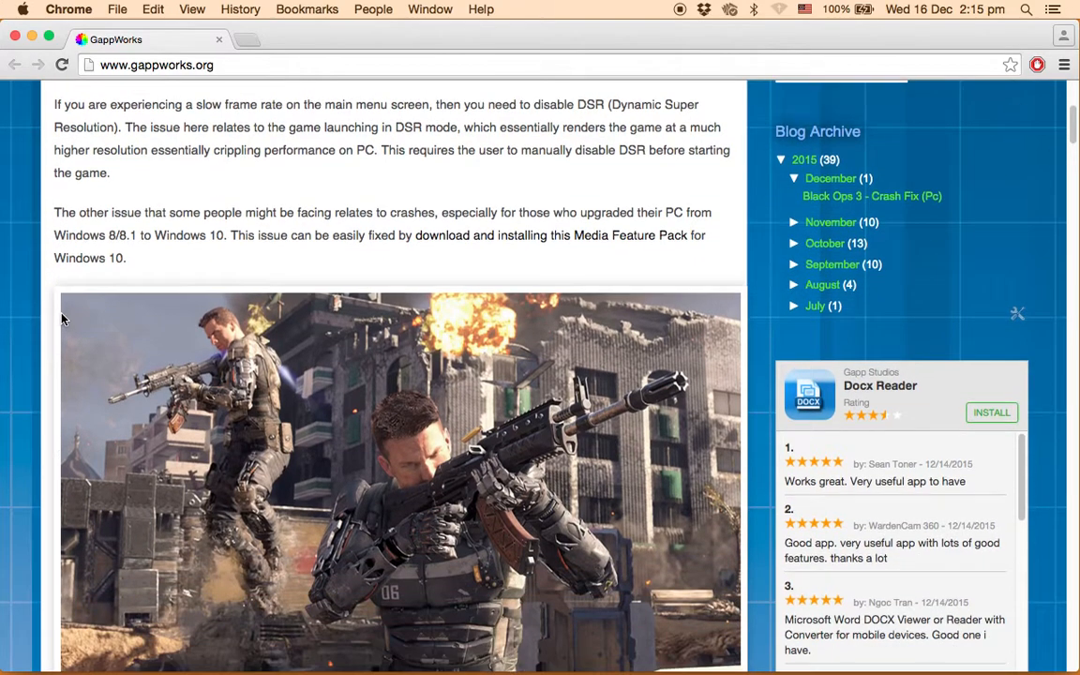
scroll(down, 3)
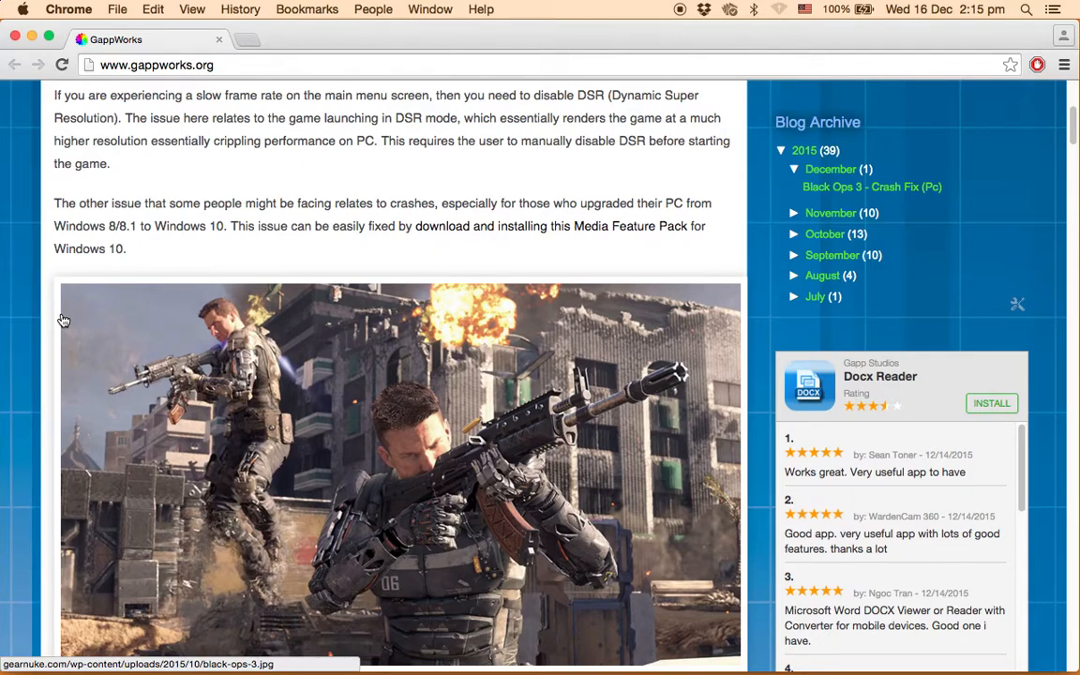
scroll(down, 3)
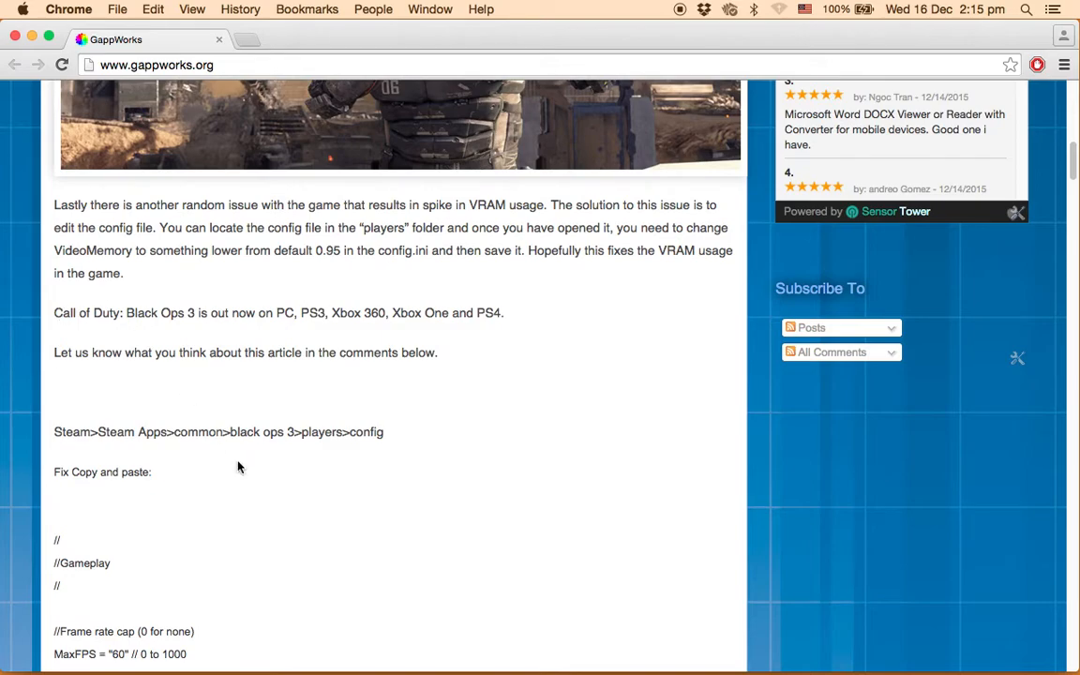
scroll(down, 3)
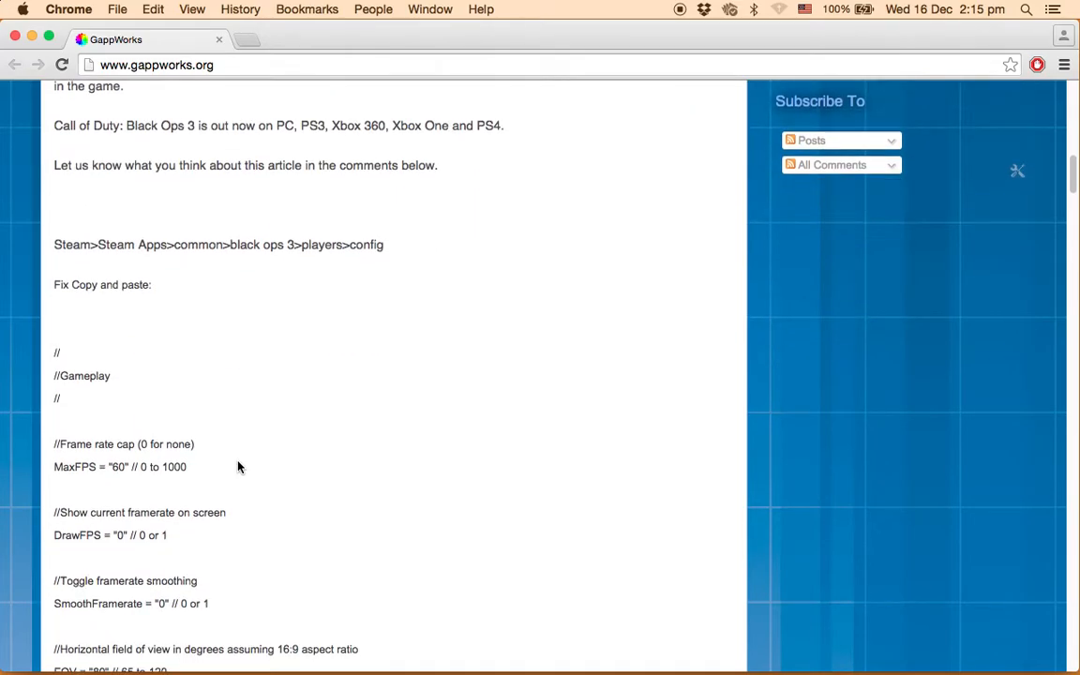
scroll(down, 3)
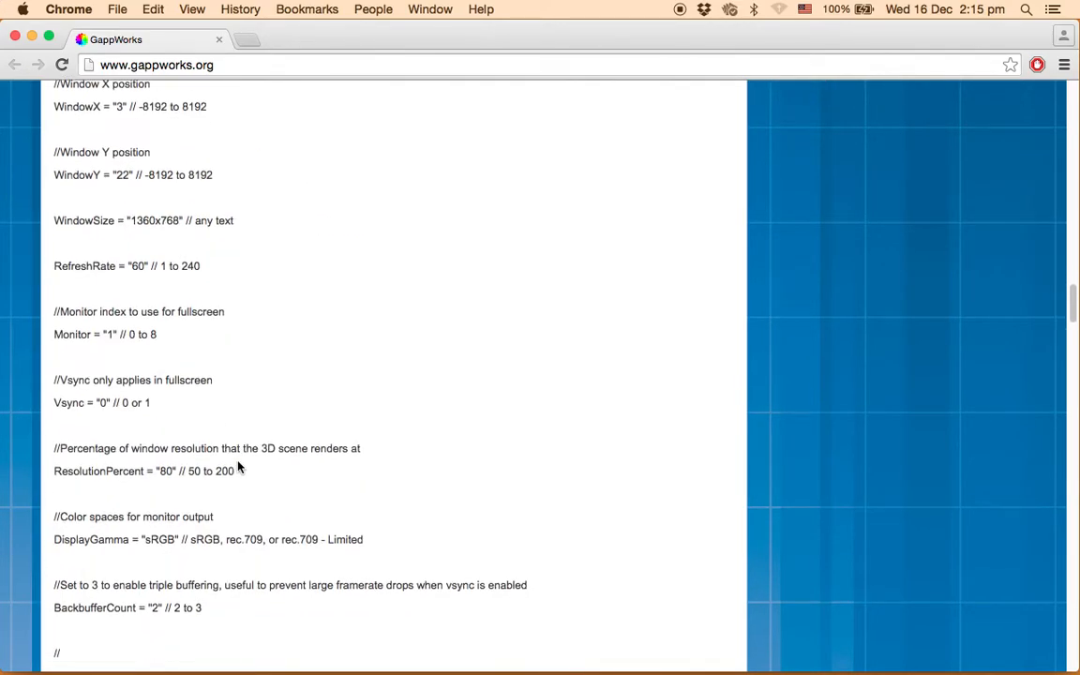
scroll(down, 3)
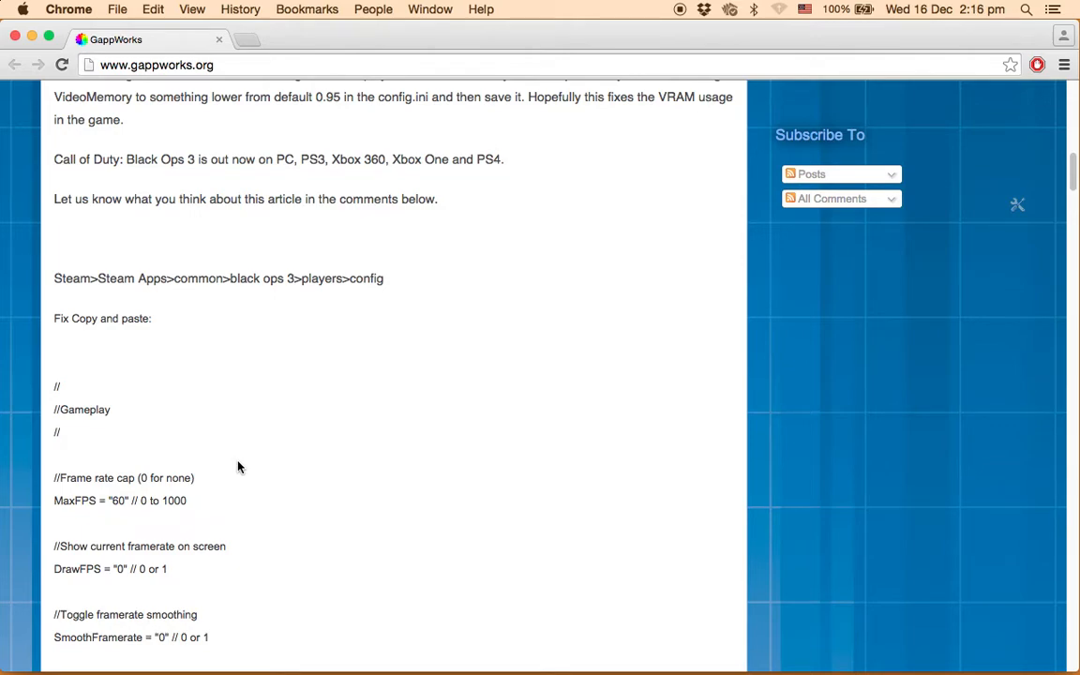
scroll(down, 3)
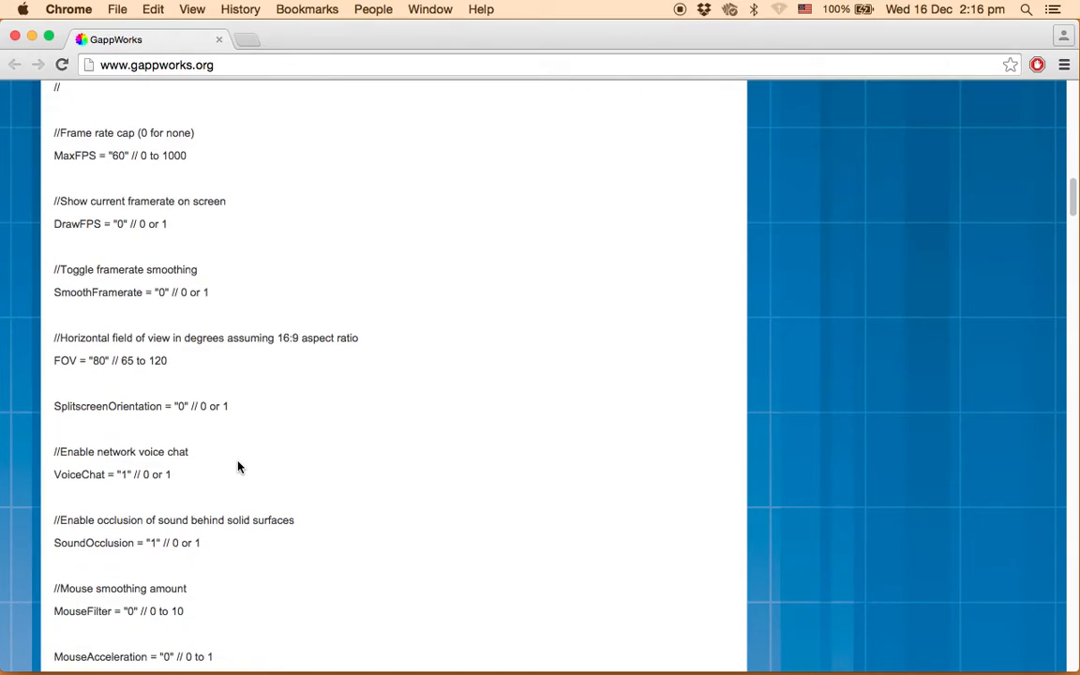
scroll(down, 3)
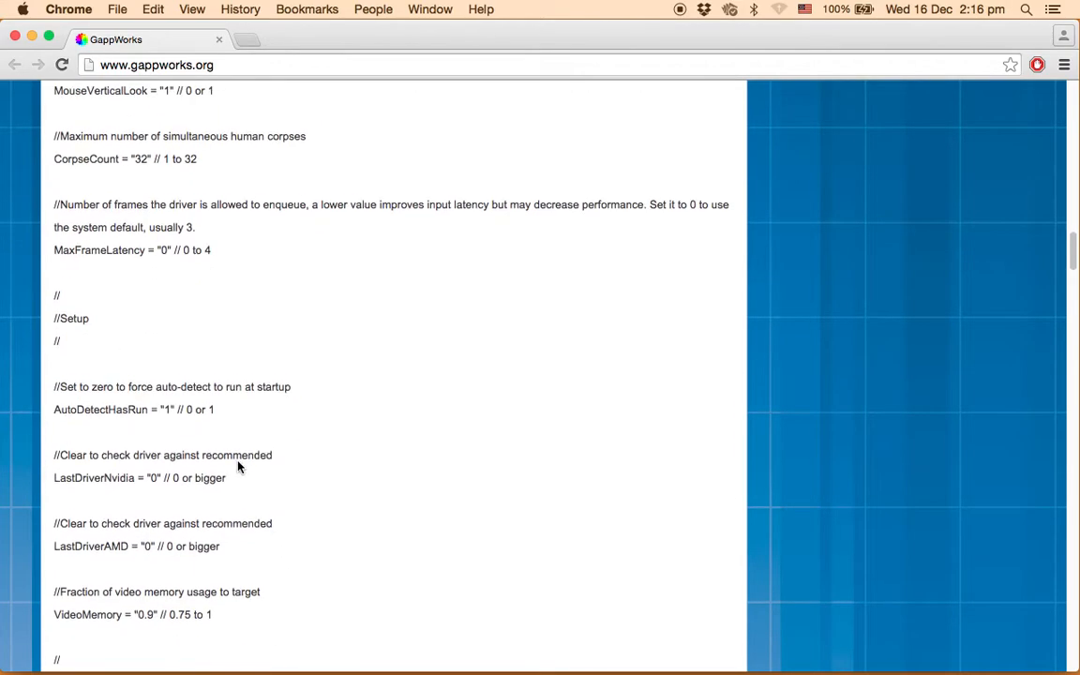
scroll(down, 3)
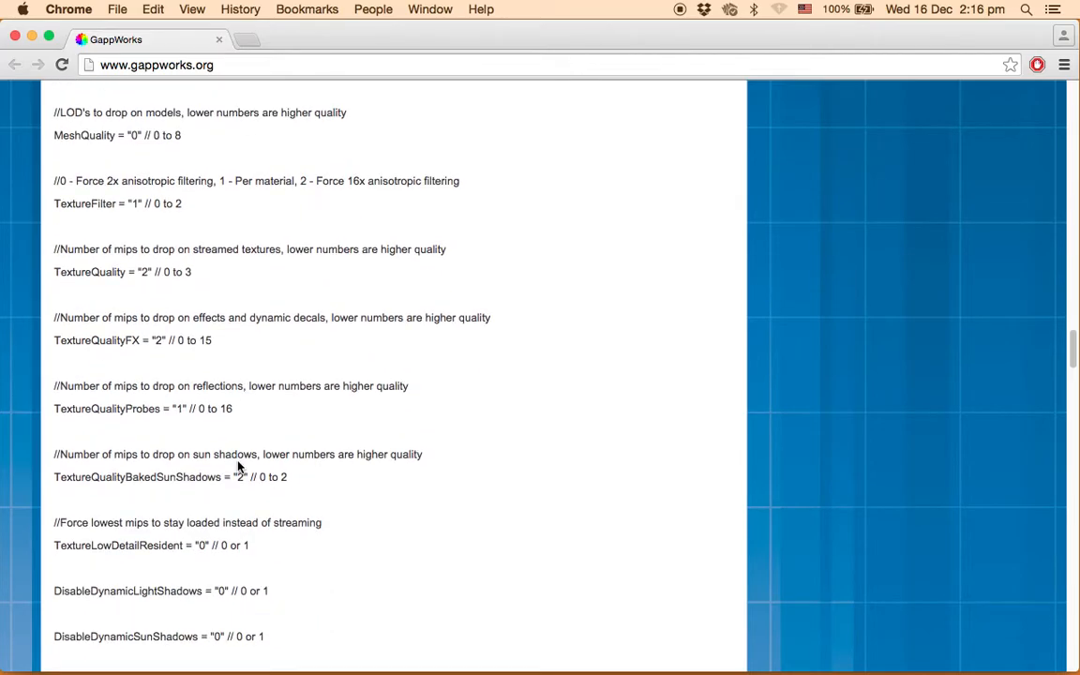
scroll(down, 3)
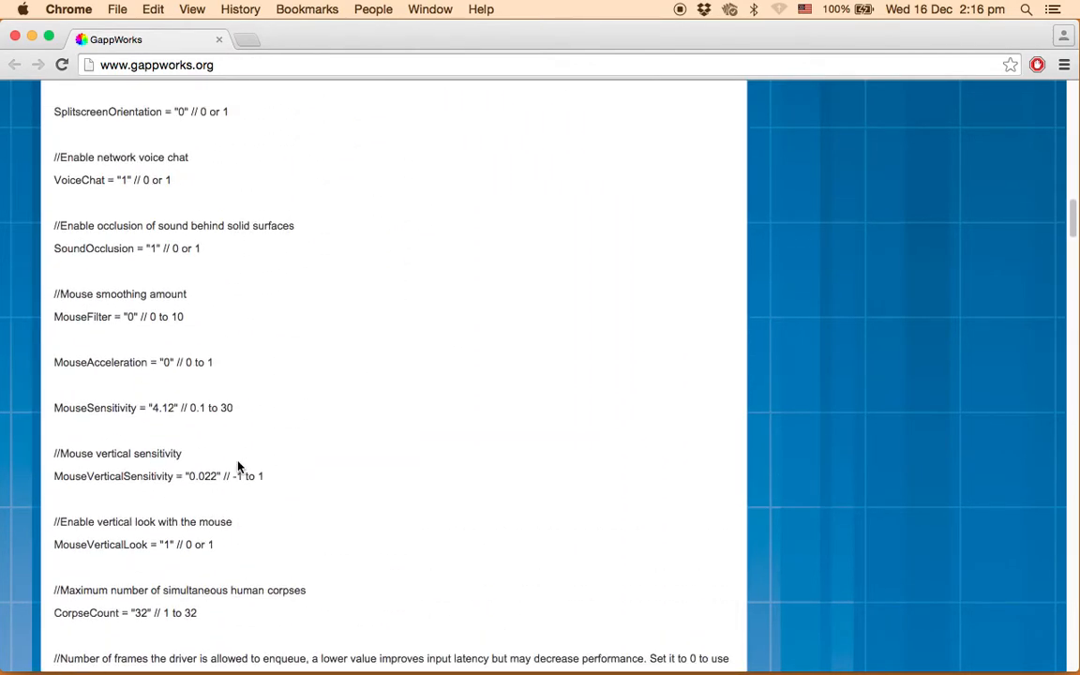
scroll(down, 3)
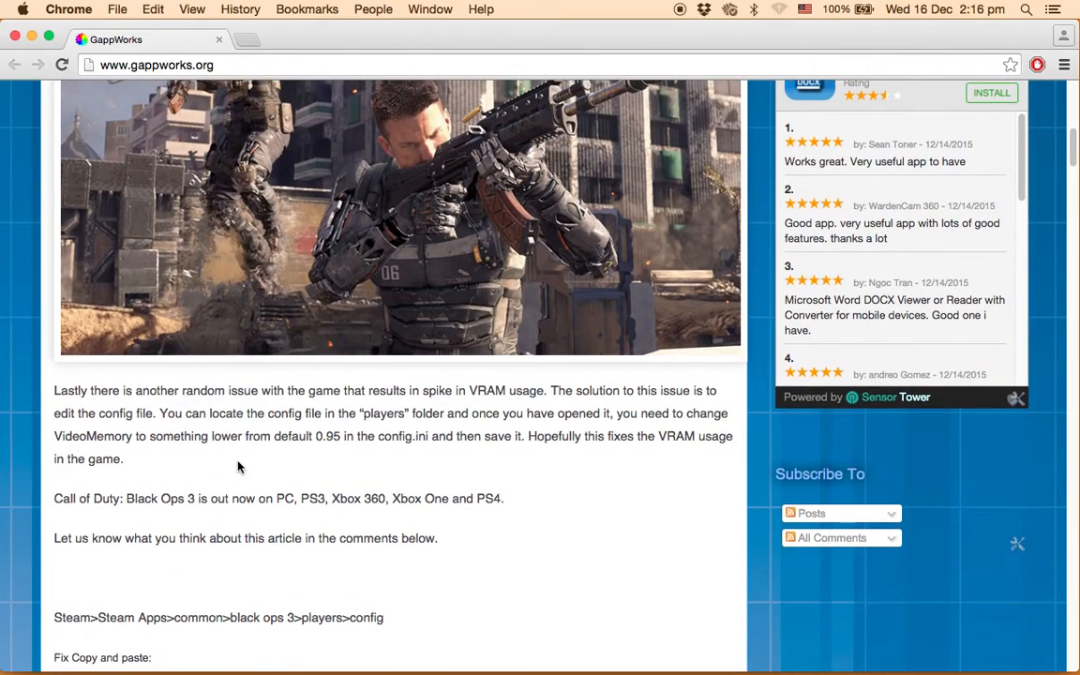
Step: Scroll the config.ini listing past gameplay and mouse settings to VideoMemory and FullScreenMode
scroll(down, 3)
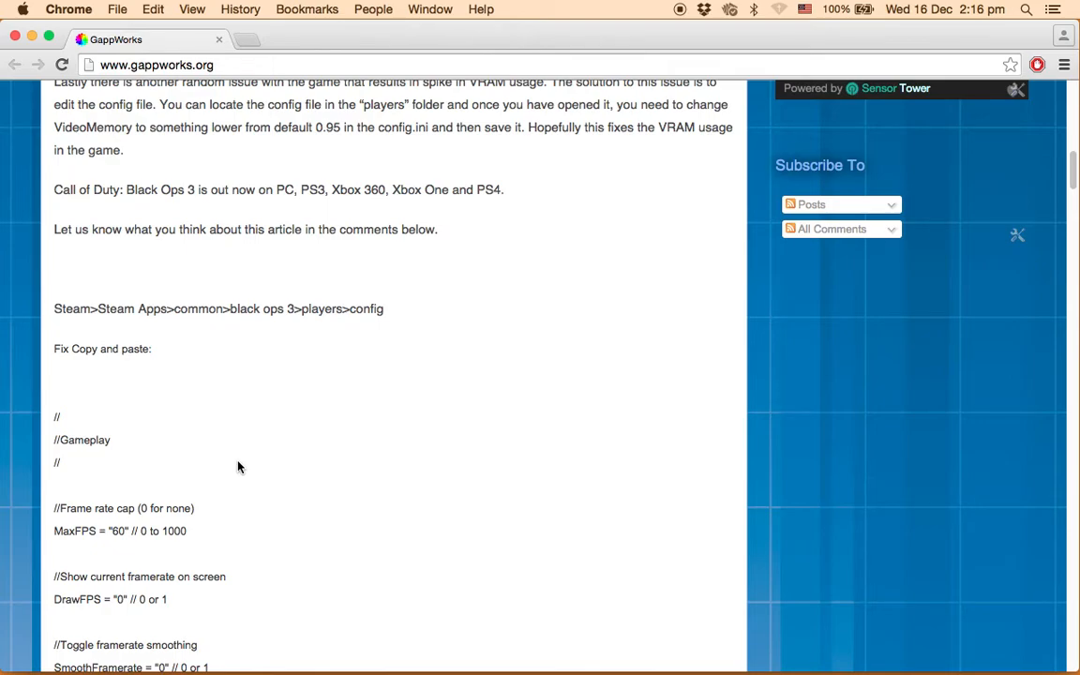
scroll(down, 3)
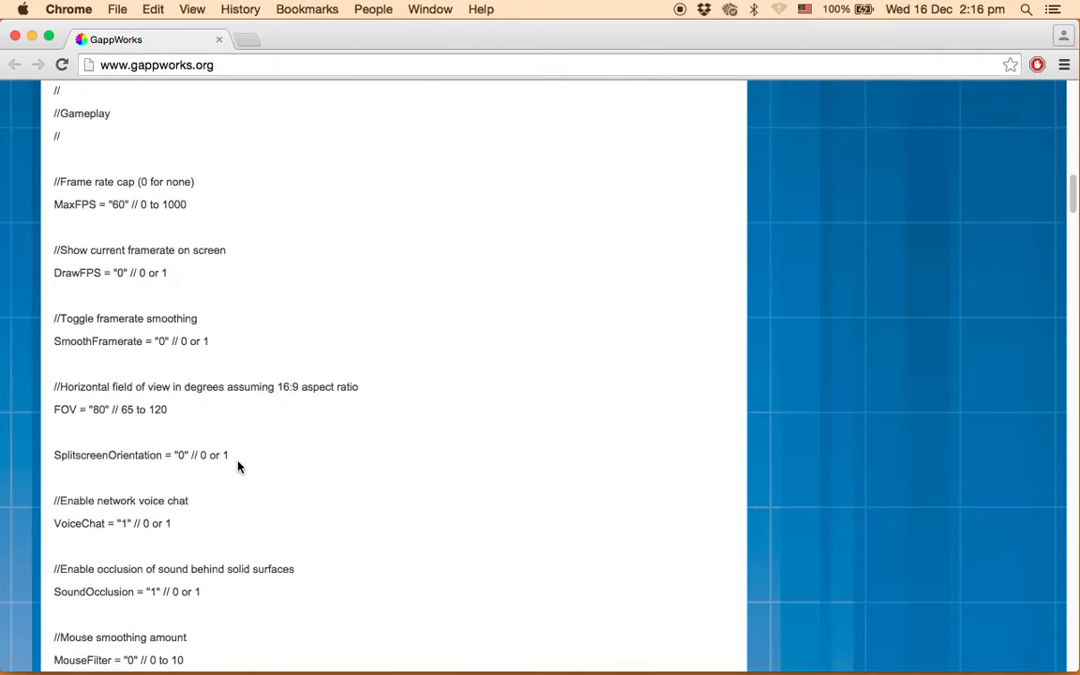
scroll(down, 3)
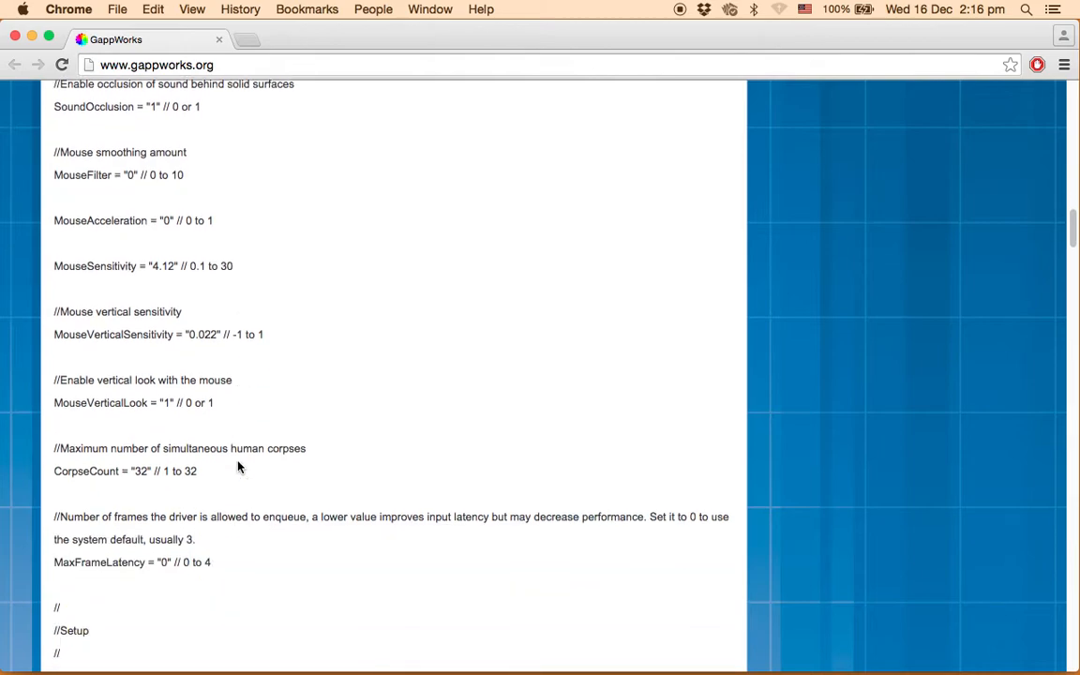
scroll(down, 3)
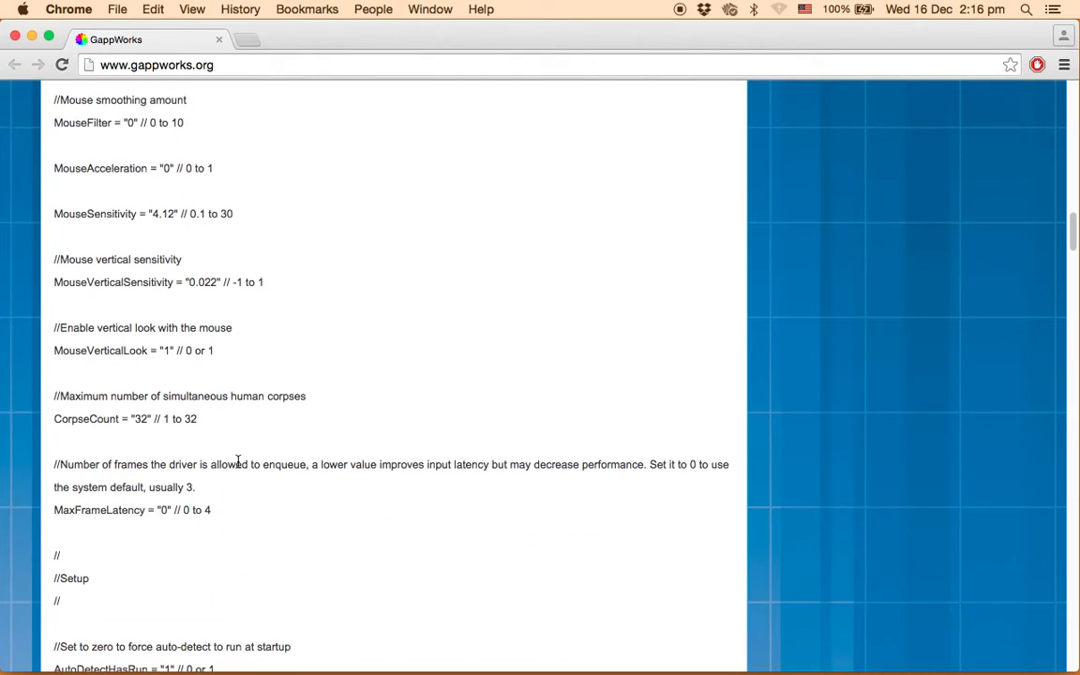
scroll(down, 3)
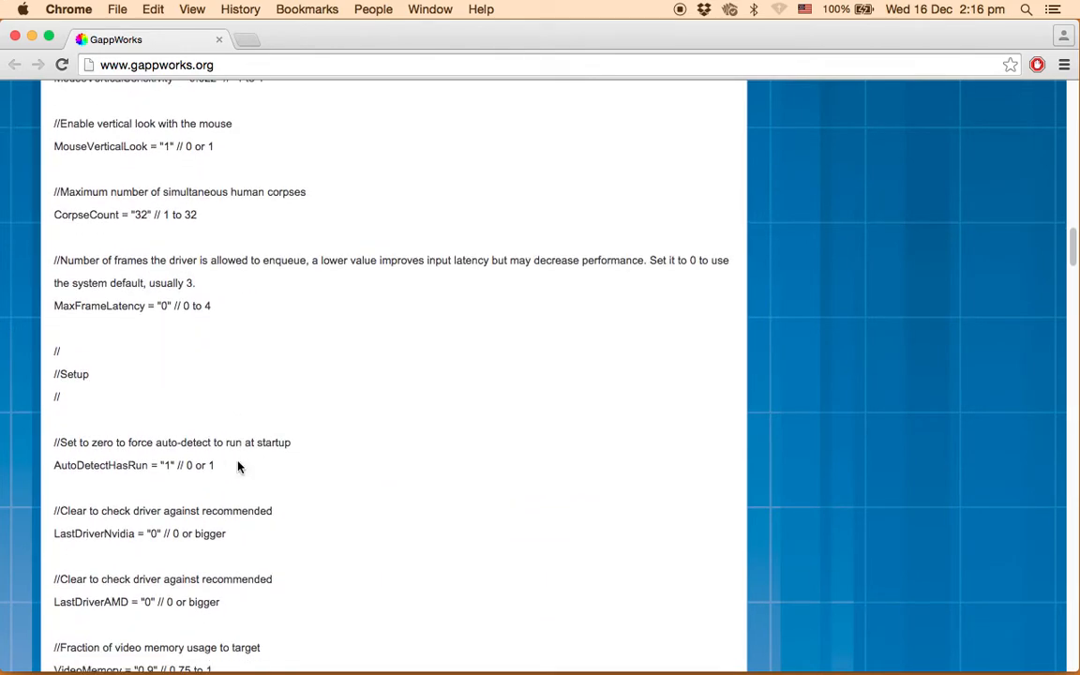
scroll(down, 3)
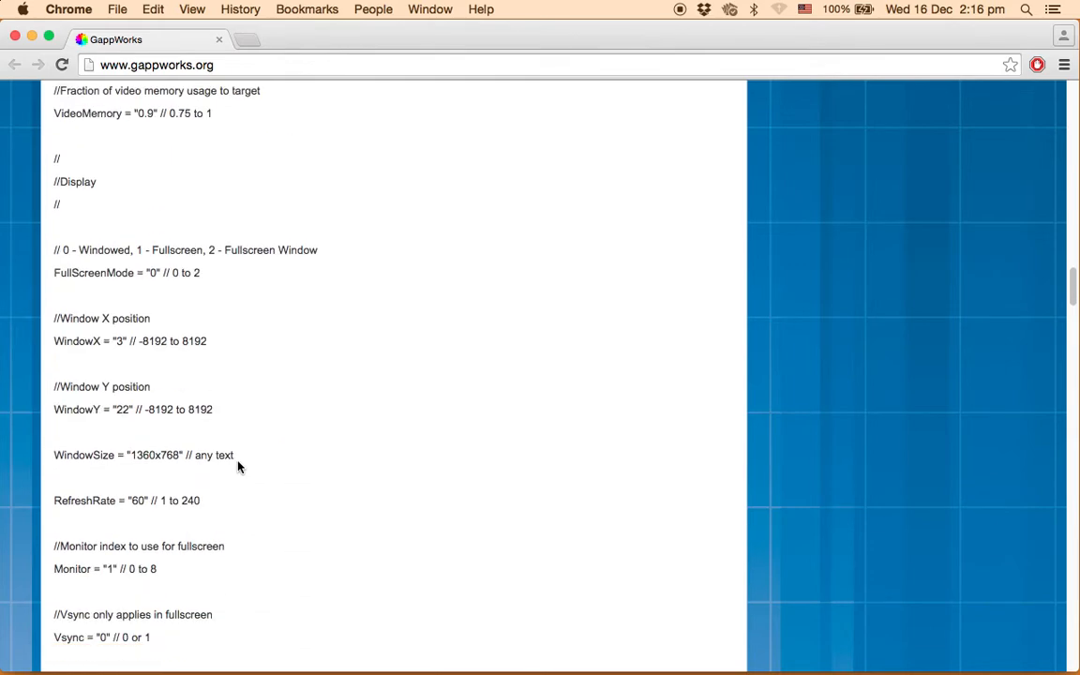
scroll(down, 3)
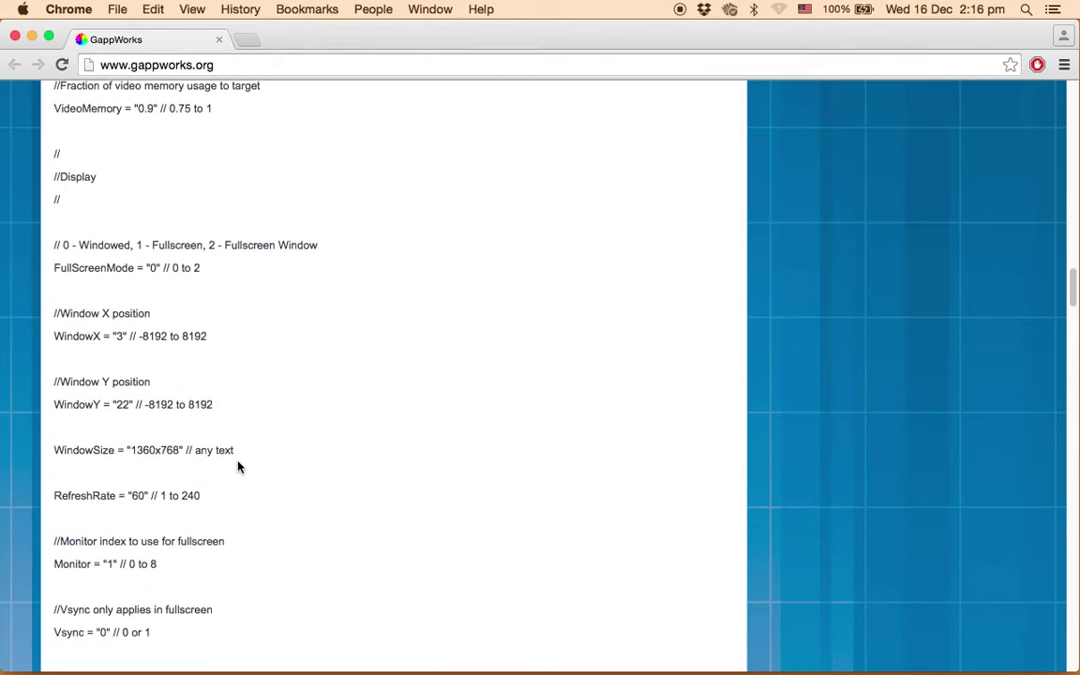
scroll(up, 3)
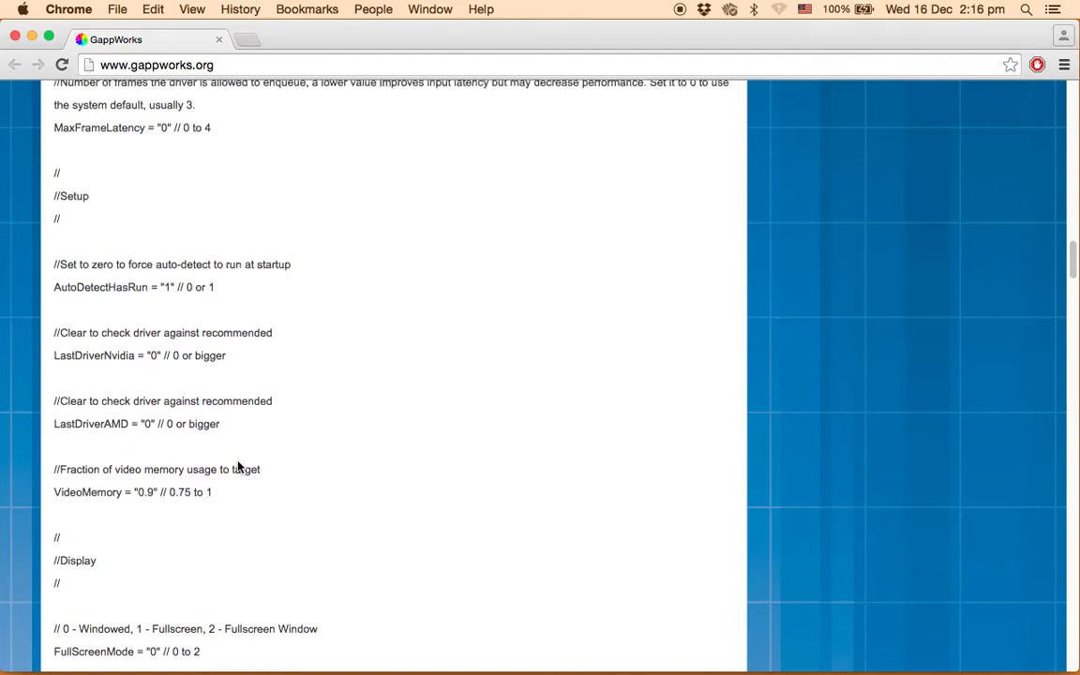